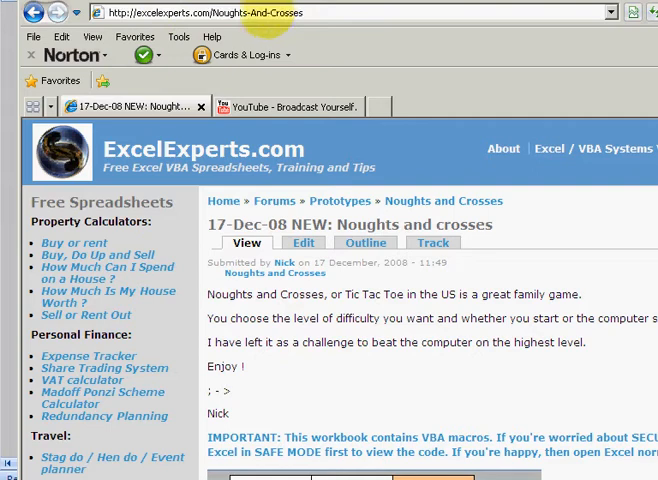
Start a new game with an empty board from the Instructions sheet
{"action": "scroll", "scroll_direction": "down", "scroll_amount": 3}
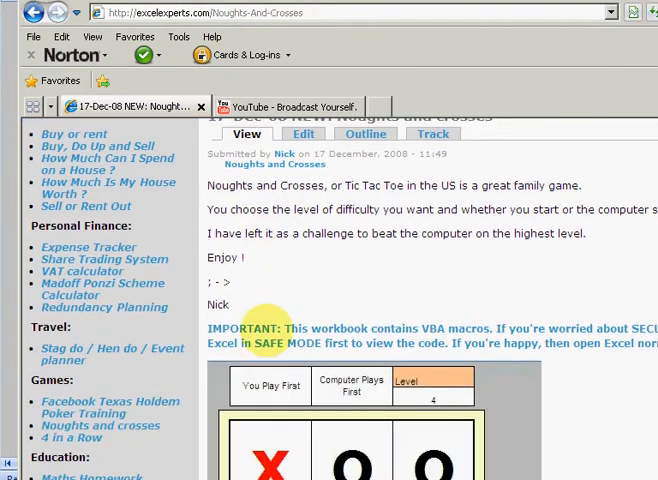
{"action": "scroll", "scroll_direction": "down", "scroll_amount": 3}
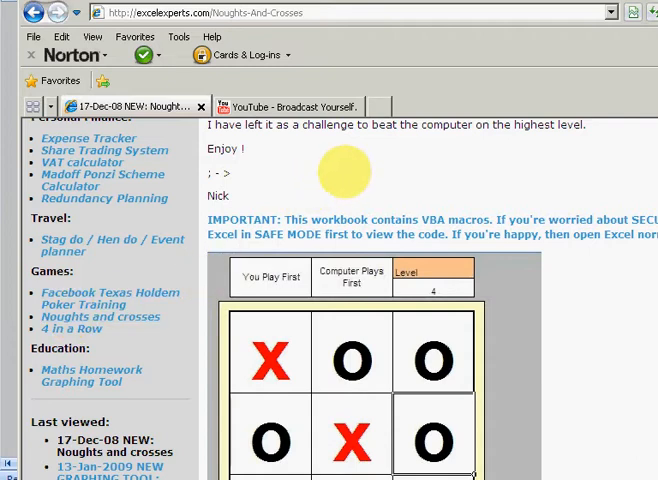
{"action": "scroll", "scroll_direction": "down", "scroll_amount": 3}
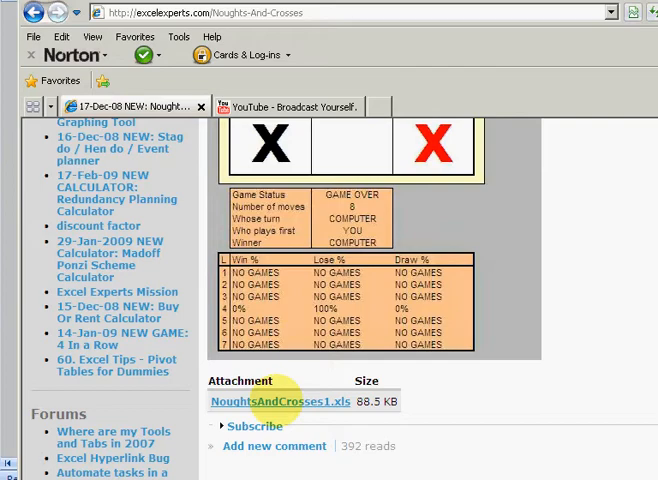
{"action": "scroll", "scroll_direction": "up", "scroll_amount": 3}
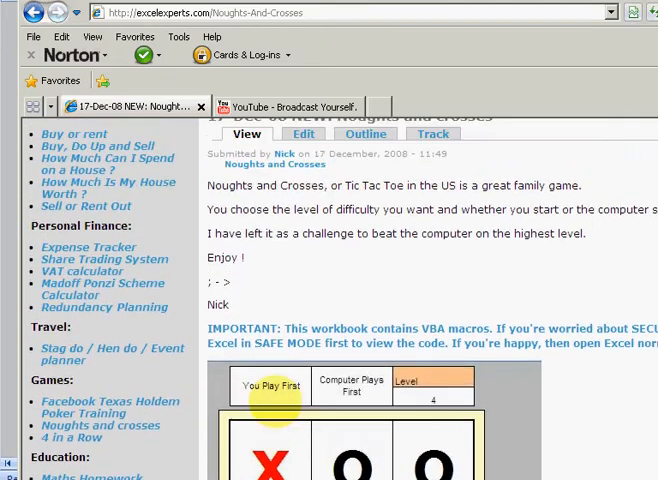
{"action": "scroll", "scroll_direction": "up", "scroll_amount": 3}
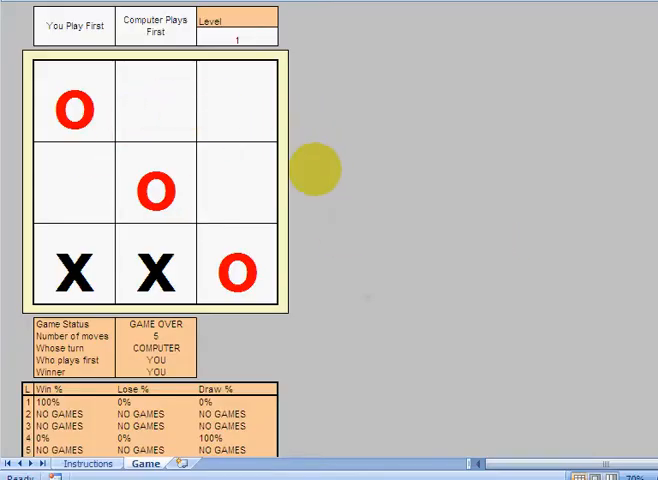
{"action": "left_click", "coordinate": [88, 463]}
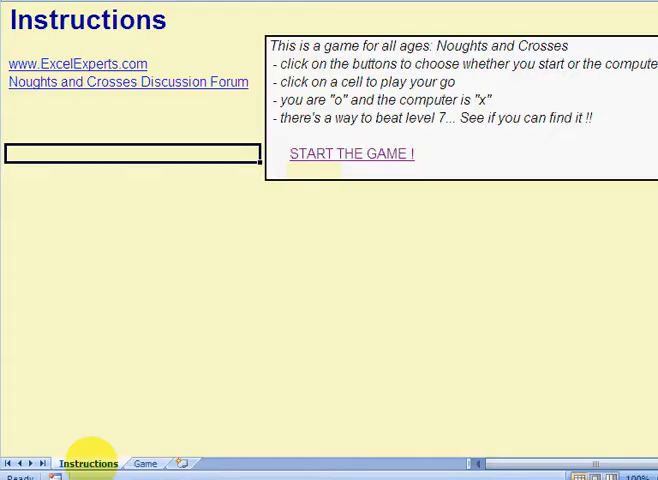
{"action": "left_click", "coordinate": [352, 153]}
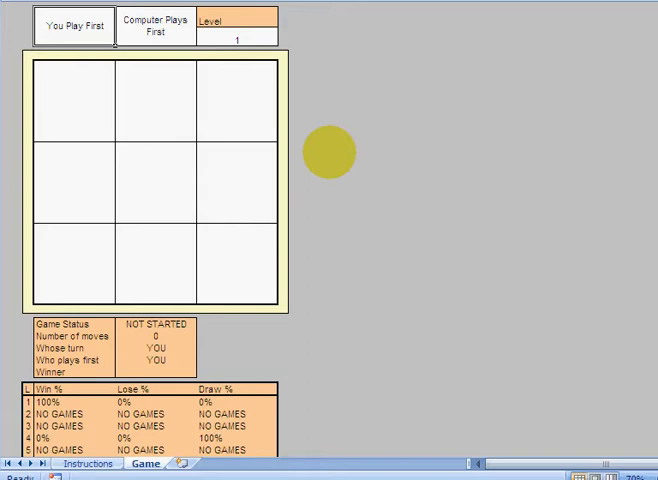
{"action": "mouse_move", "coordinate": [20, 55]}
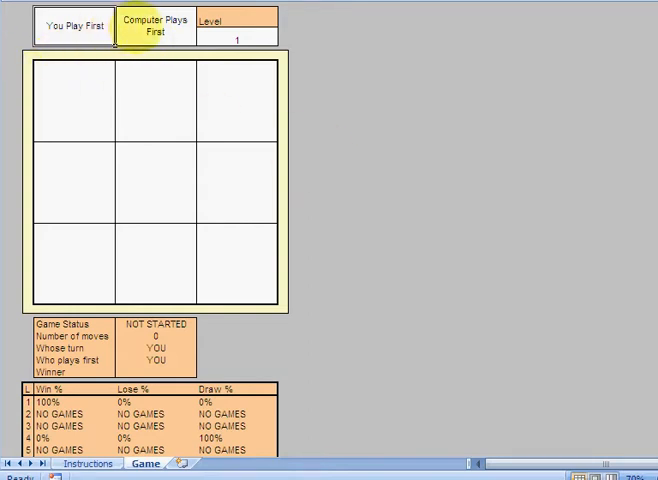
Choose to move first and place a nought in the bottom middle square
{"action": "left_click", "coordinate": [286, 37]}
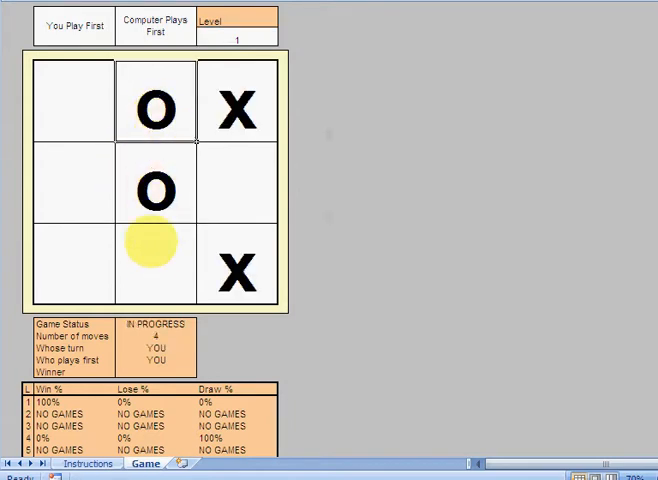
{"action": "left_click", "coordinate": [155, 270]}
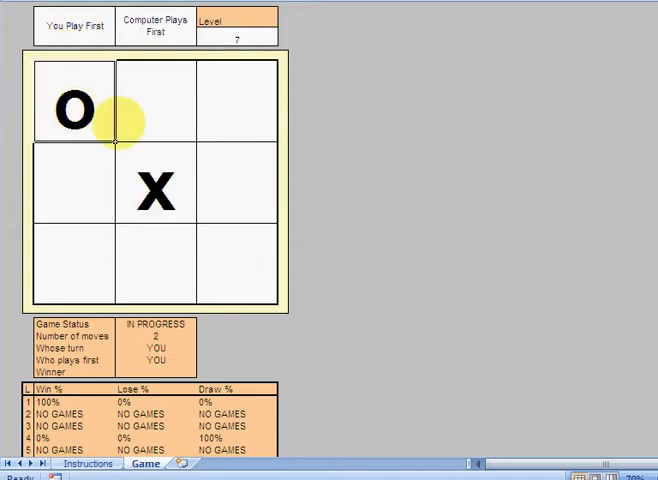
Place a nought in a corner, lose to the computer's column of crosses, and dismiss the message
{"action": "left_click", "coordinate": [232, 108]}
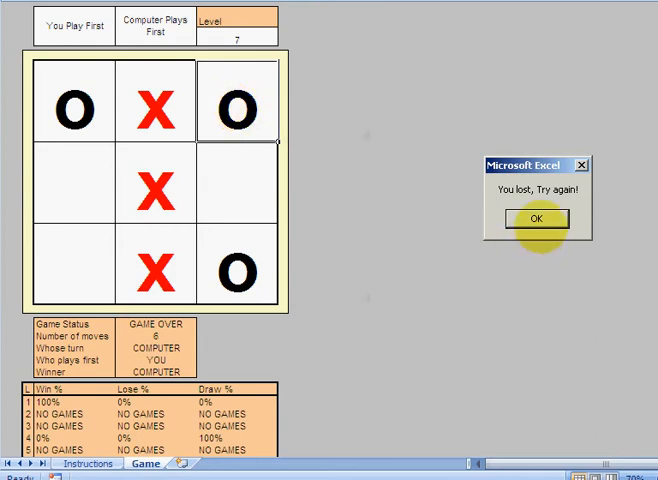
{"action": "left_click", "coordinate": [535, 218]}
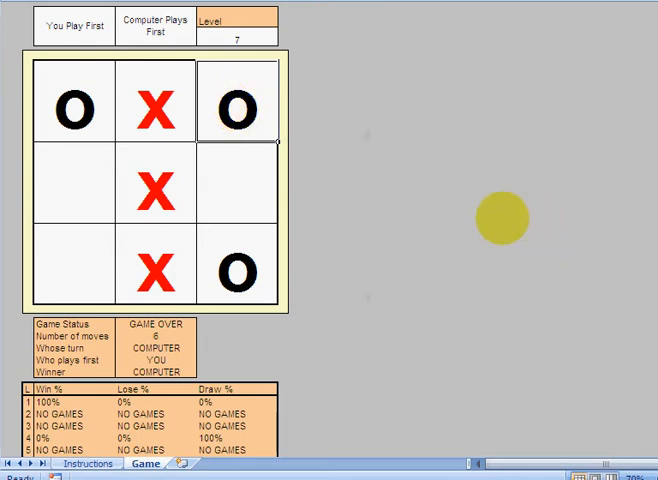
{"action": "mouse_move", "coordinate": [70, 428]}
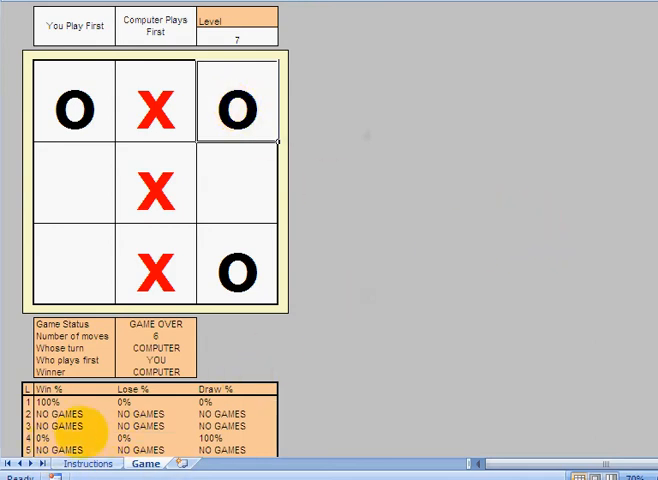